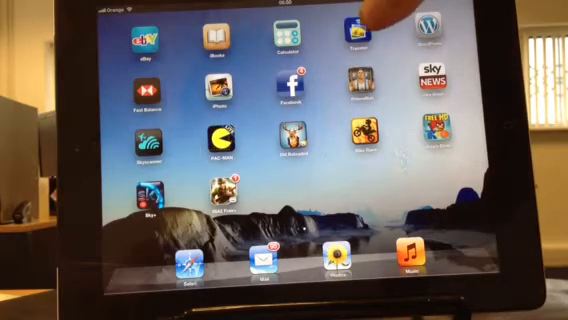
Launch the Transfer app from the iPad home screen, showing the photo thumbnail grid
left_click(358, 28)
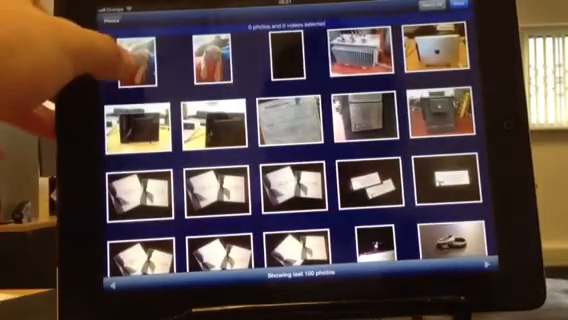
Select the first photo in the grid so the header shows 1 photos and 0 videos selected
left_click(140, 62)
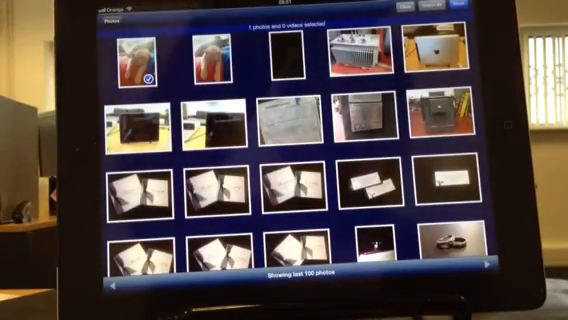